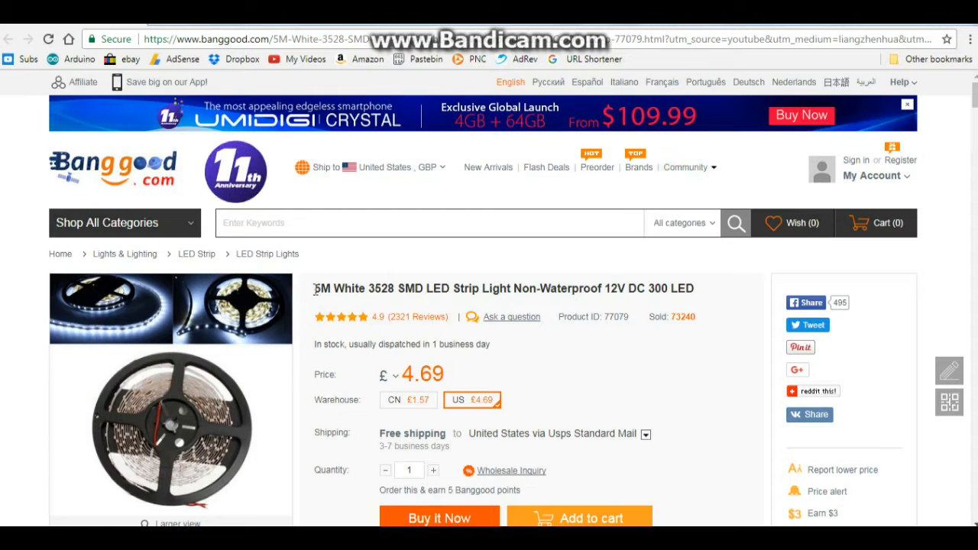
Select the '5M White 3528 SMD LED Strip Light' product title on the listing
{"action": "double_click", "coordinate": [328, 288]}
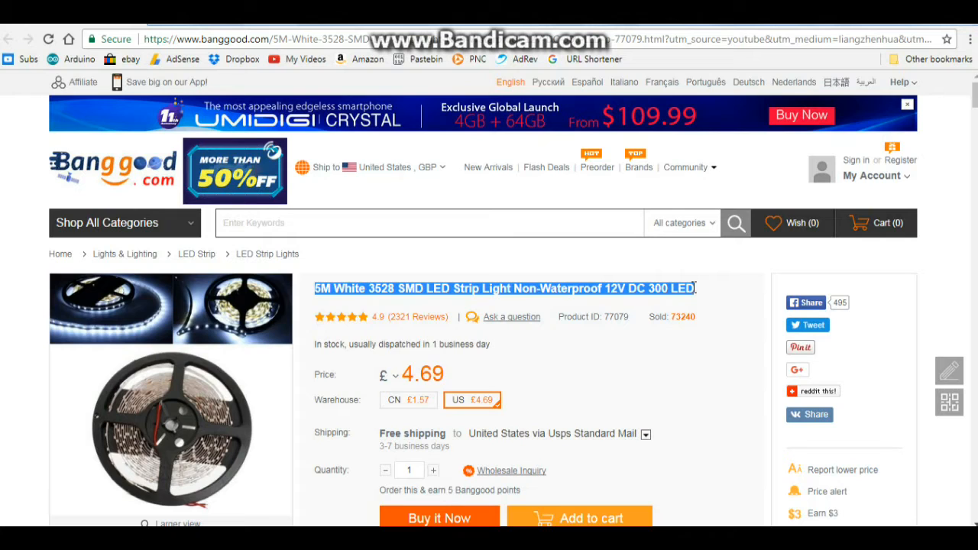
{"action": "scroll", "scroll_direction": "down", "scroll_amount": 3}
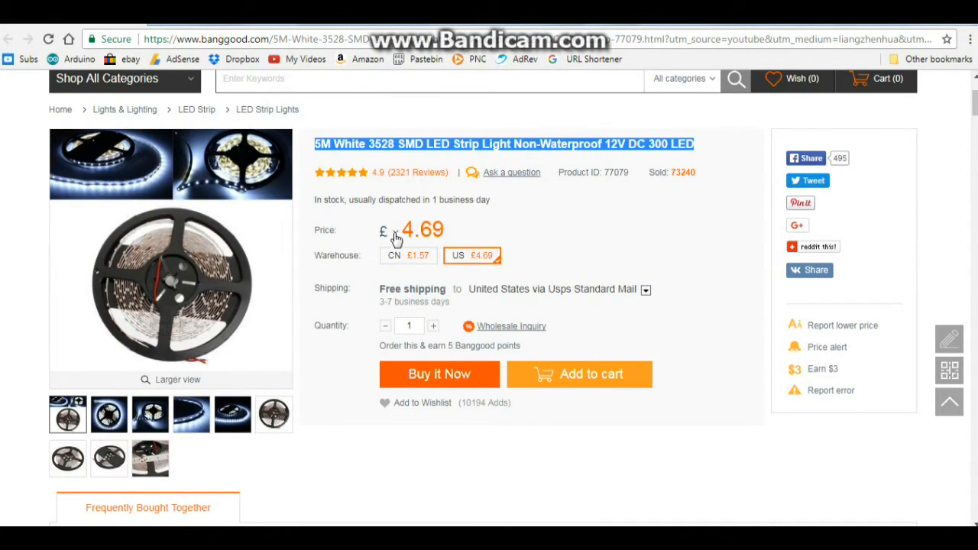
Switch the listing currency from pounds to USD so the price reads US$5.95
{"action": "left_click", "coordinate": [392, 230]}
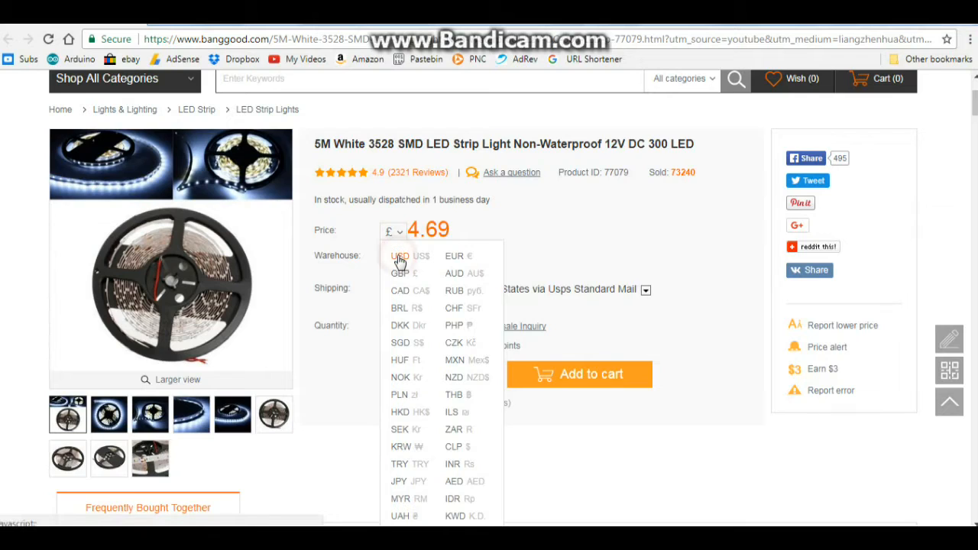
{"action": "left_click", "coordinate": [400, 256]}
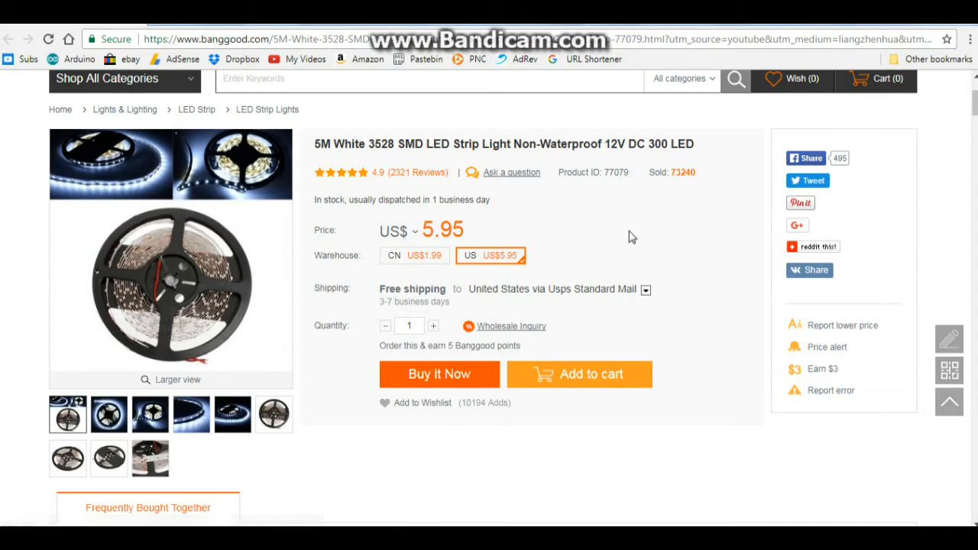
{"action": "mouse_move", "coordinate": [629, 237]}
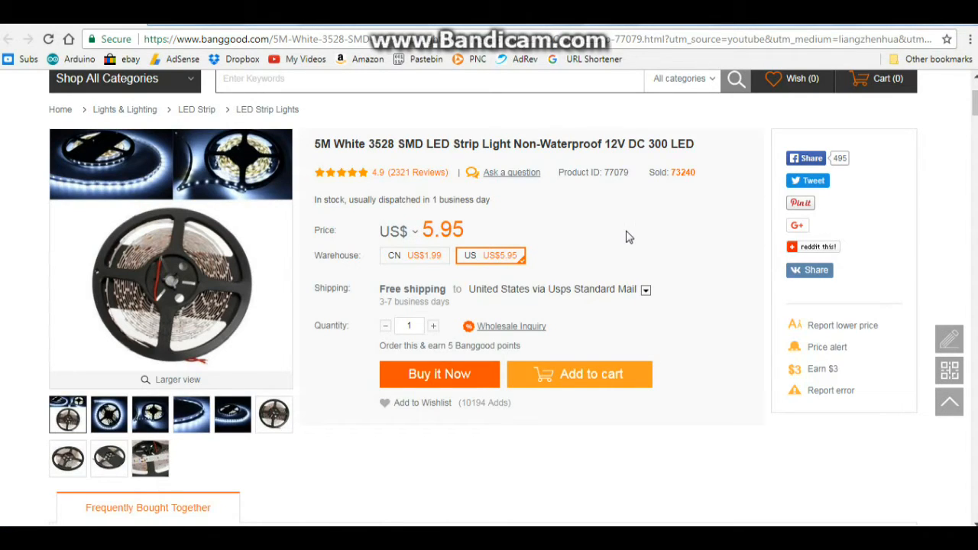
{"action": "mouse_move", "coordinate": [668, 258]}
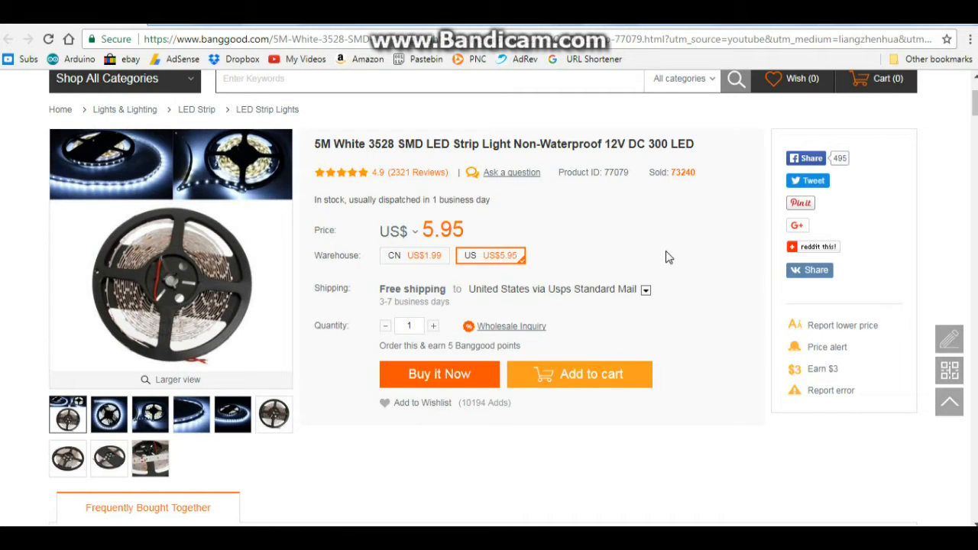
Scroll to Product details and highlight the 12V DC input voltage and 24W power
{"action": "scroll", "scroll_direction": "down", "scroll_amount": 3}
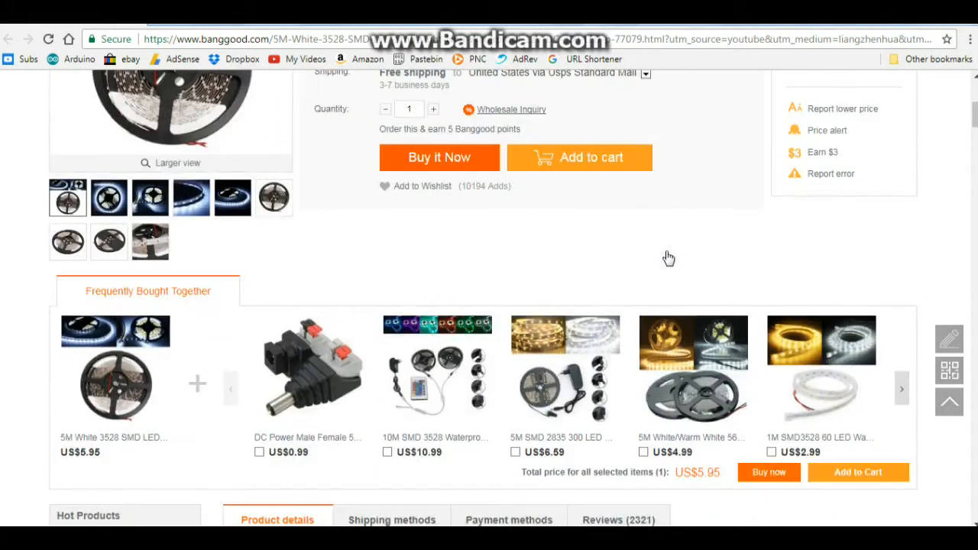
{"action": "scroll", "scroll_direction": "down", "scroll_amount": 3}
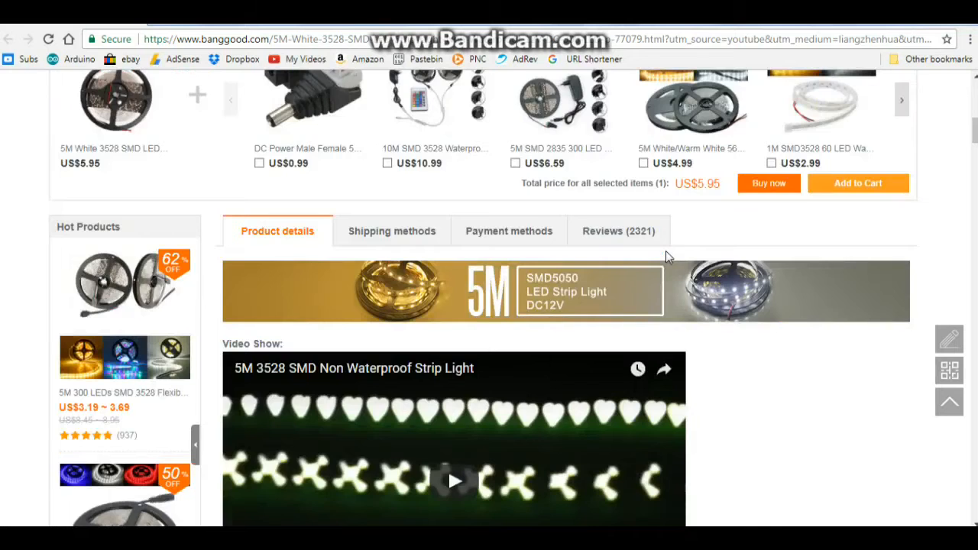
{"action": "scroll", "scroll_direction": "down", "scroll_amount": 3}
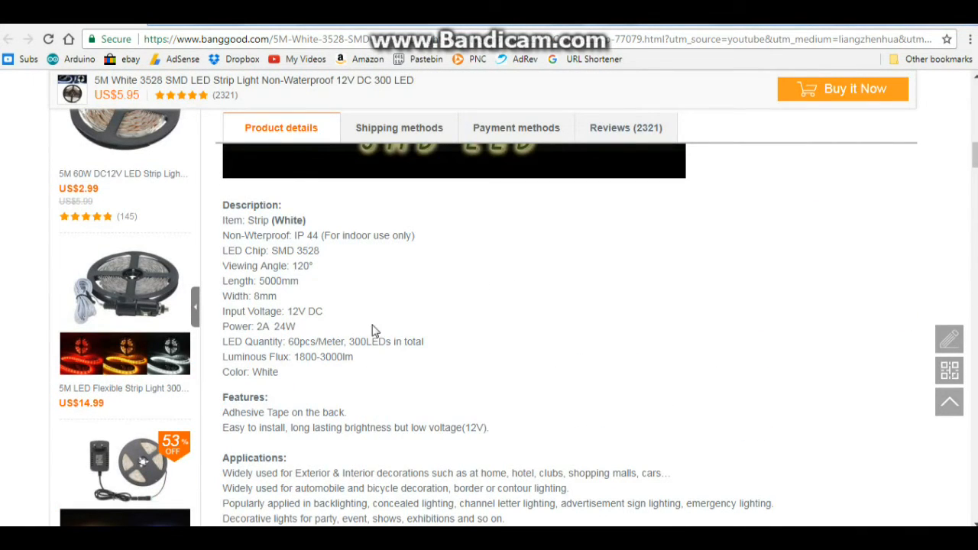
{"action": "mouse_move", "coordinate": [304, 296]}
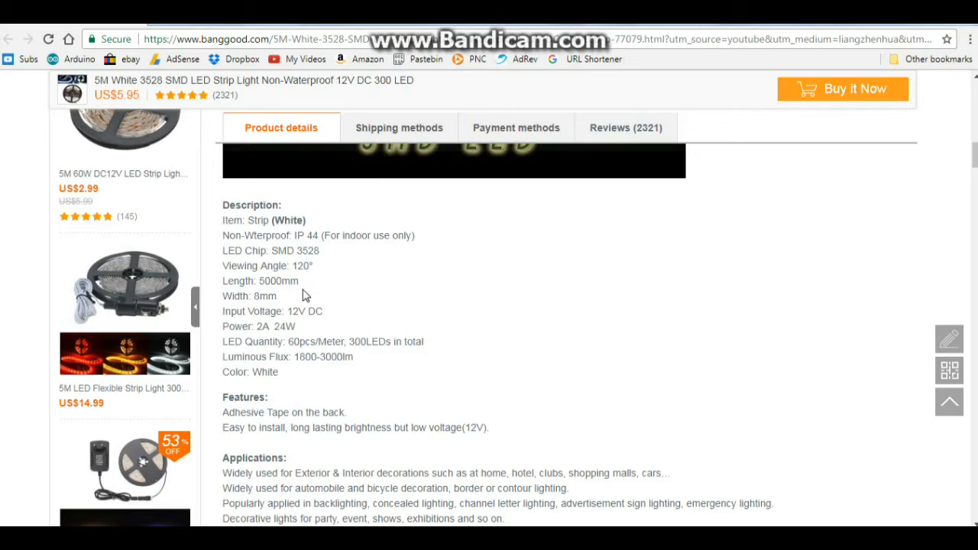
{"action": "double_click", "coordinate": [307, 311]}
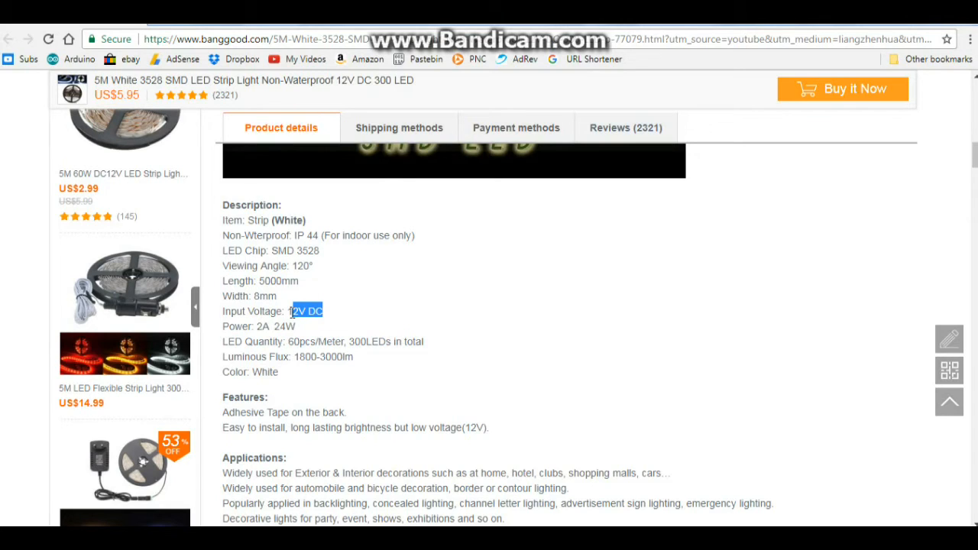
{"action": "double_click", "coordinate": [263, 327]}
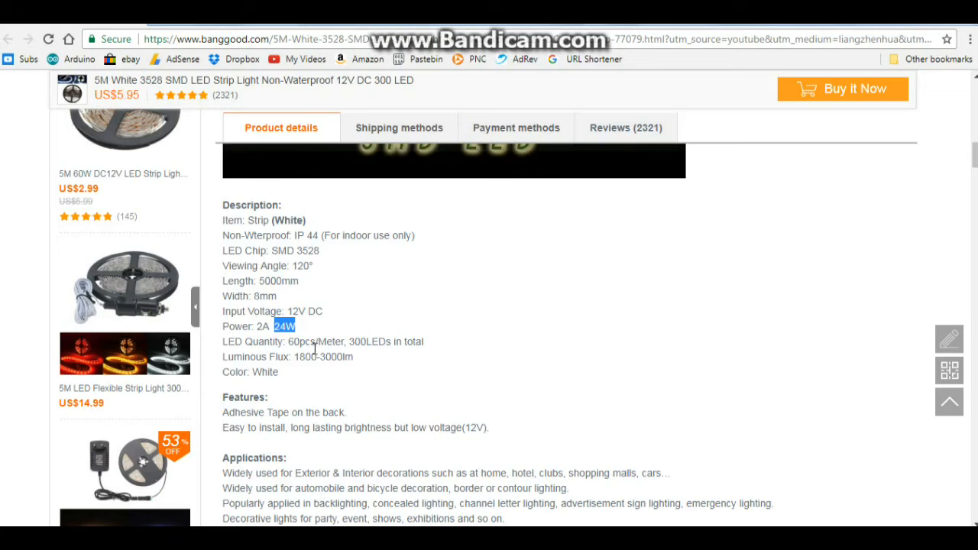
{"action": "mouse_move", "coordinate": [293, 369]}
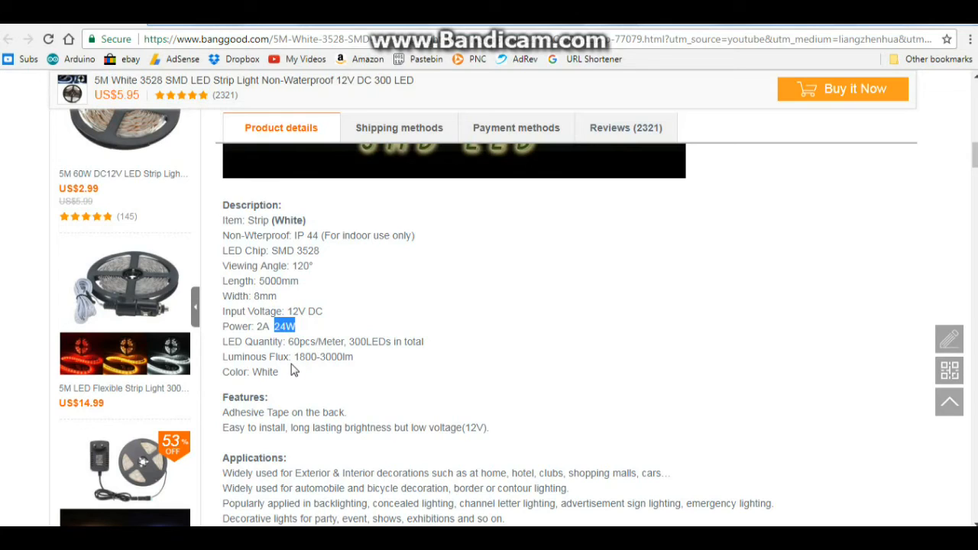
{"action": "mouse_move", "coordinate": [305, 354]}
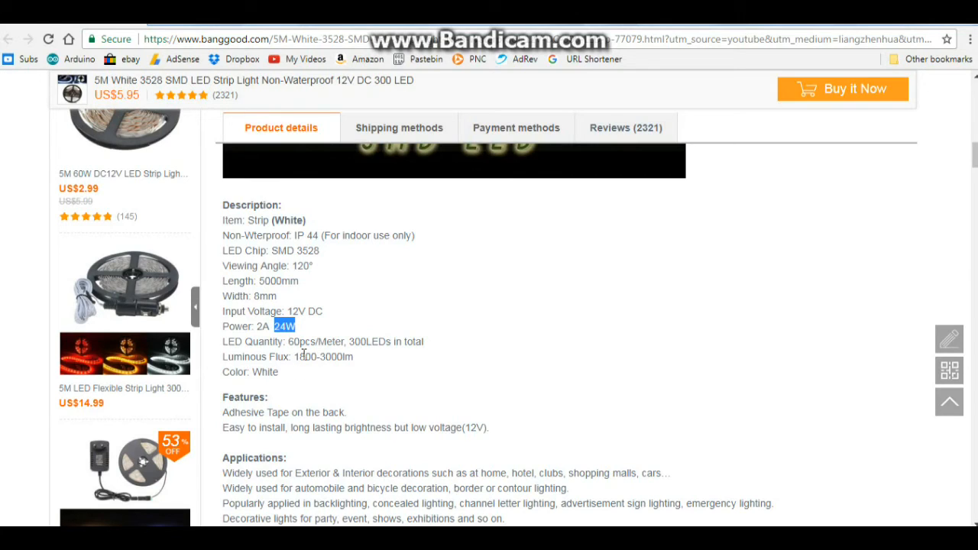
{"action": "scroll", "scroll_direction": "down", "scroll_amount": 3}
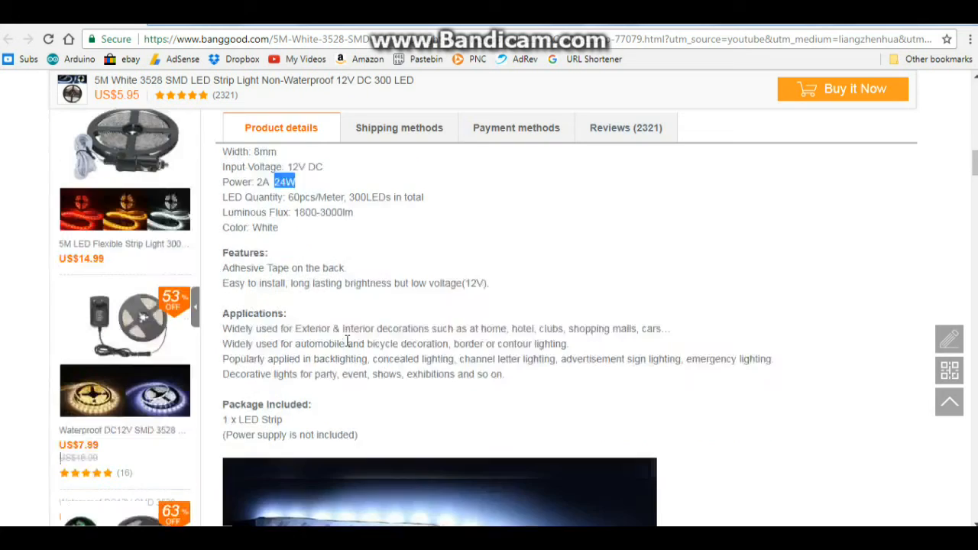